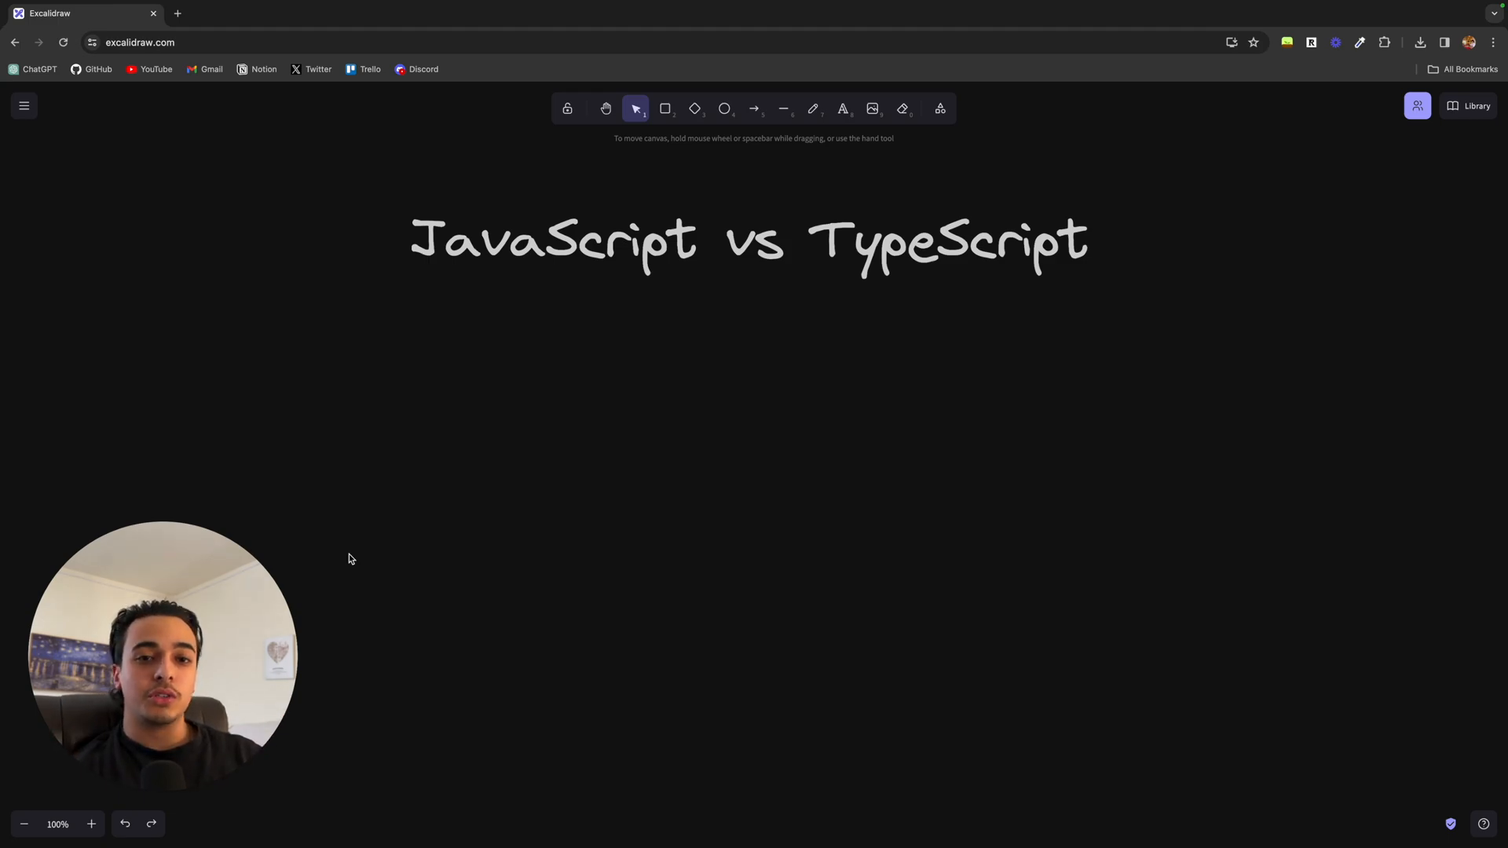
Step: Add the JS notes '1995', 'functional' and 'dynamically typed' under the heading
text(1995)
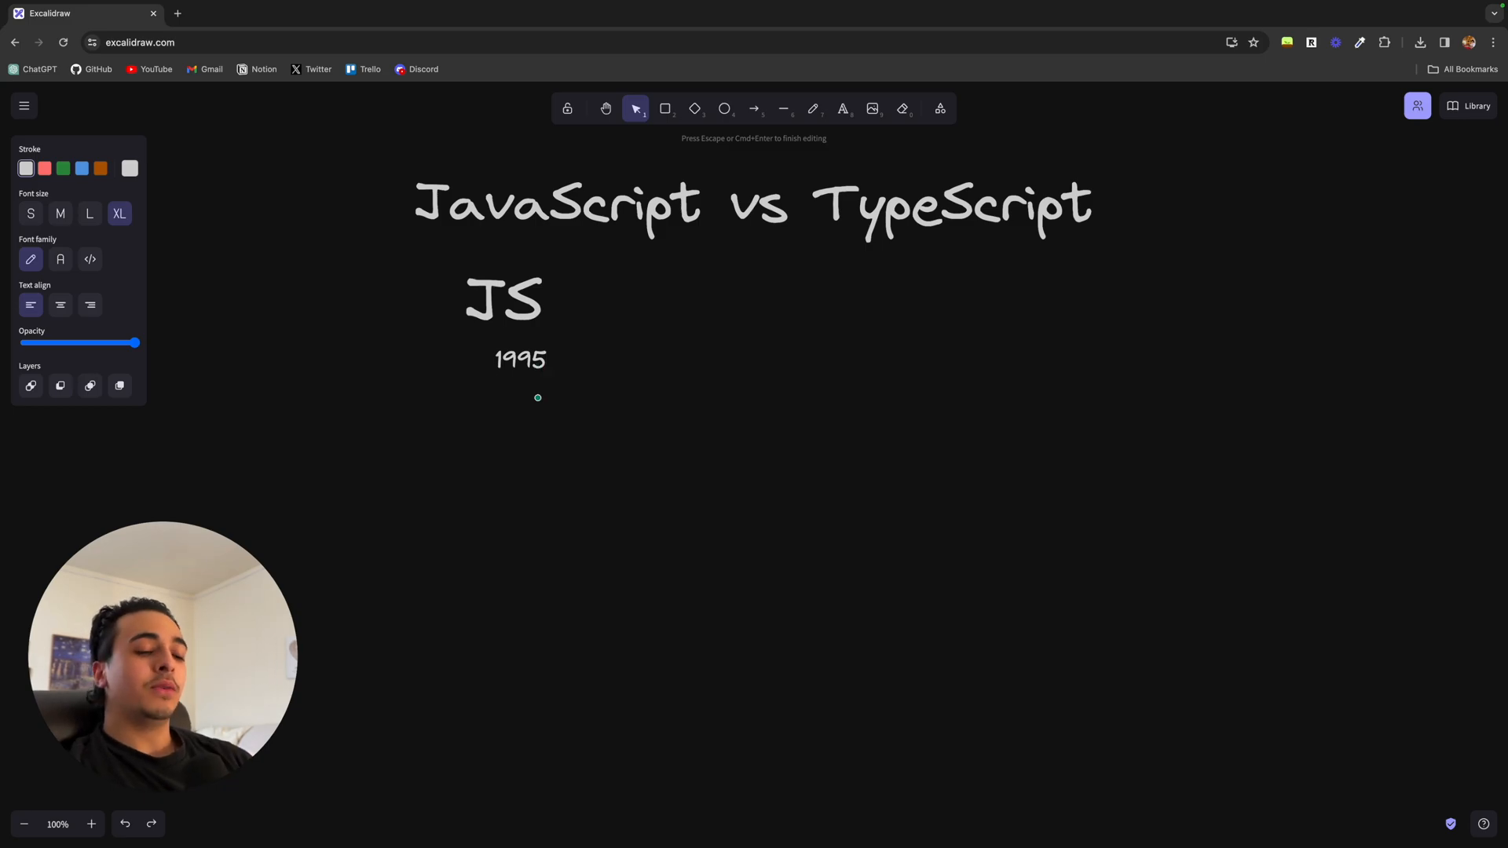
text(functiona)
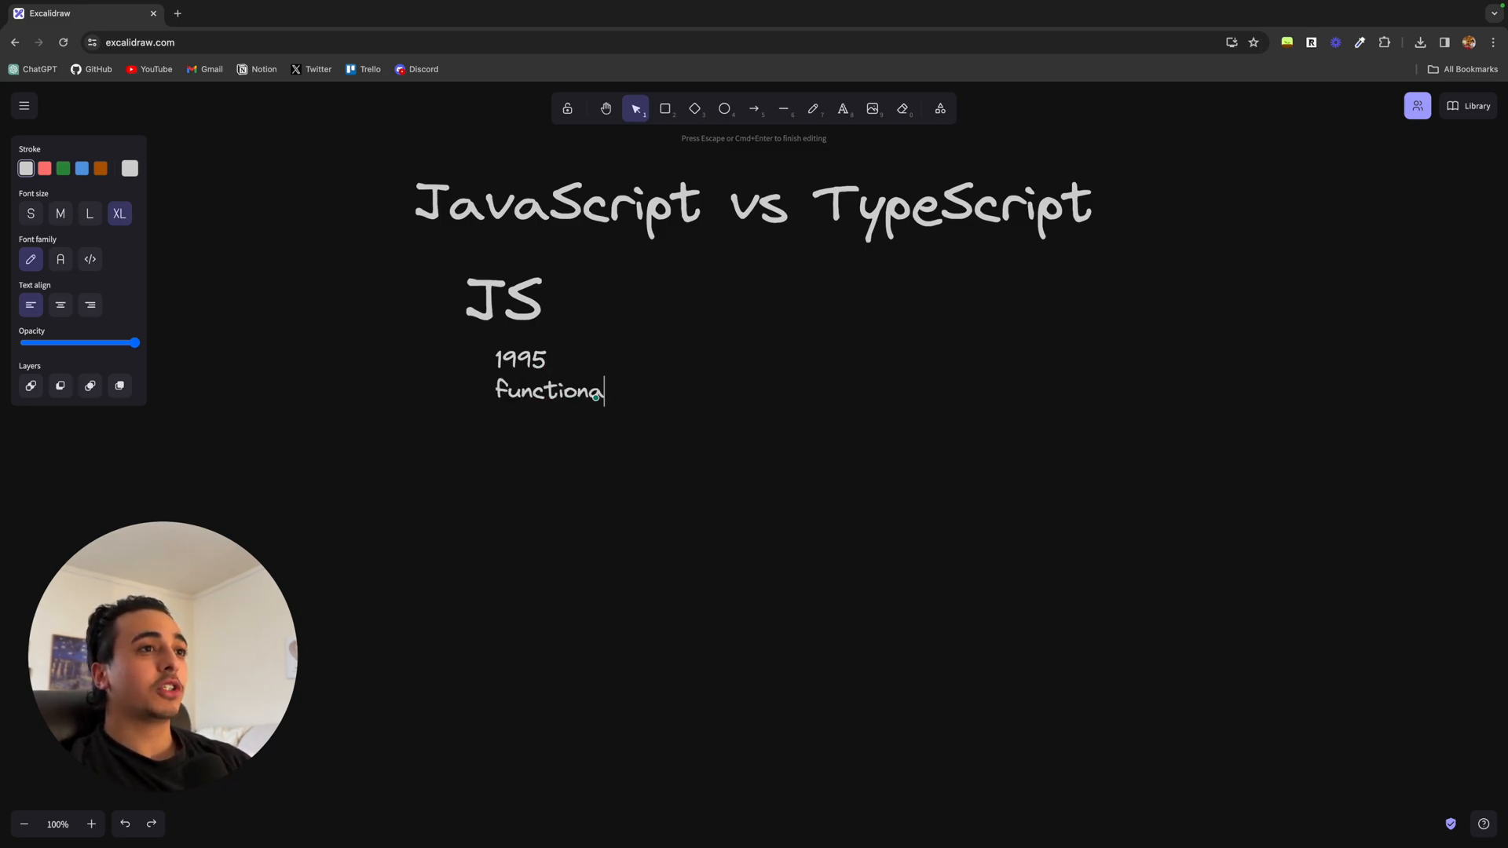
text(l)
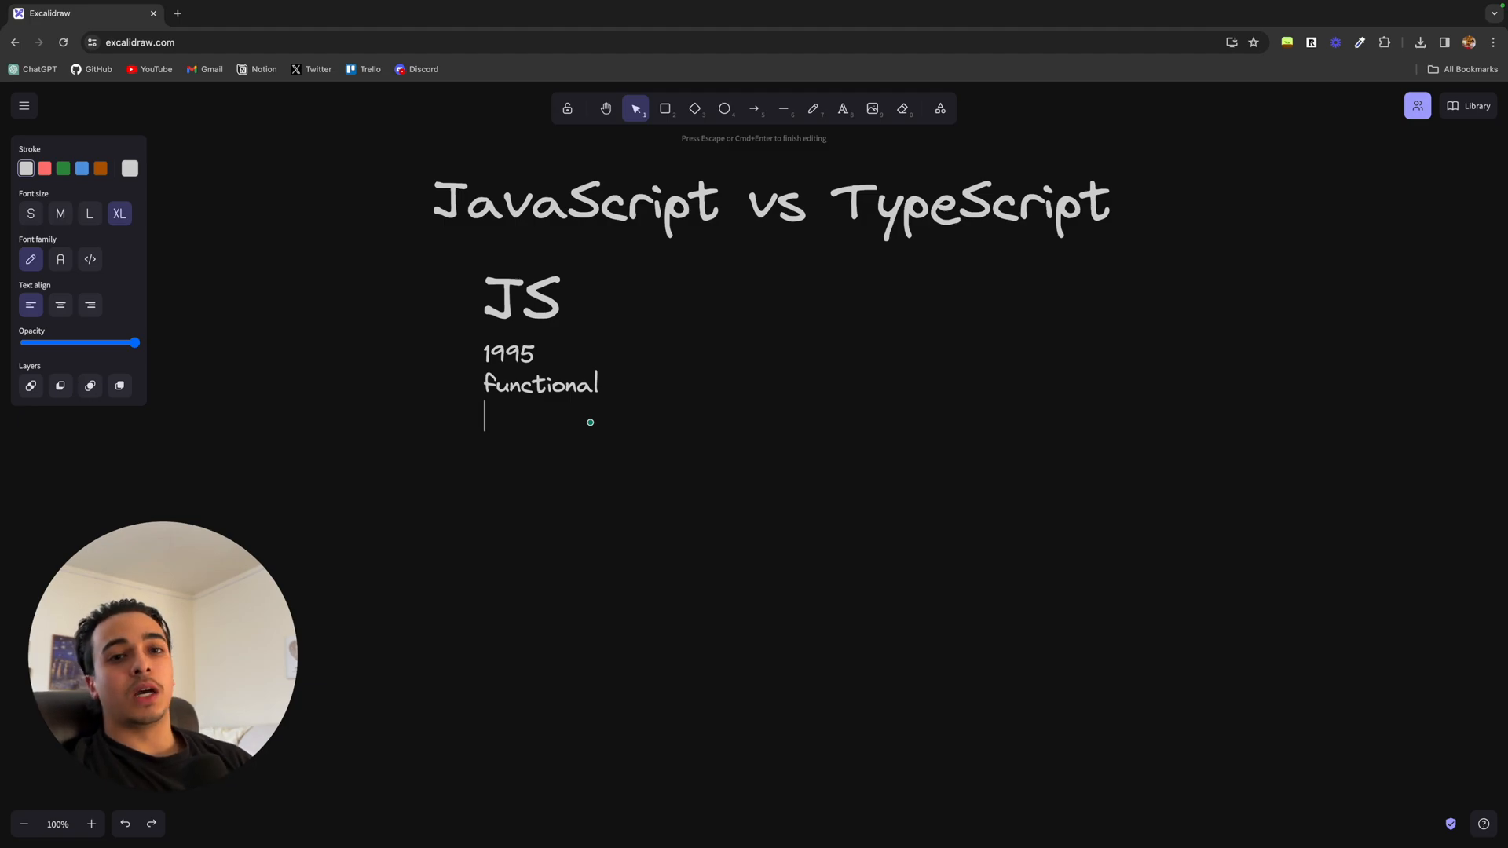
text(d)
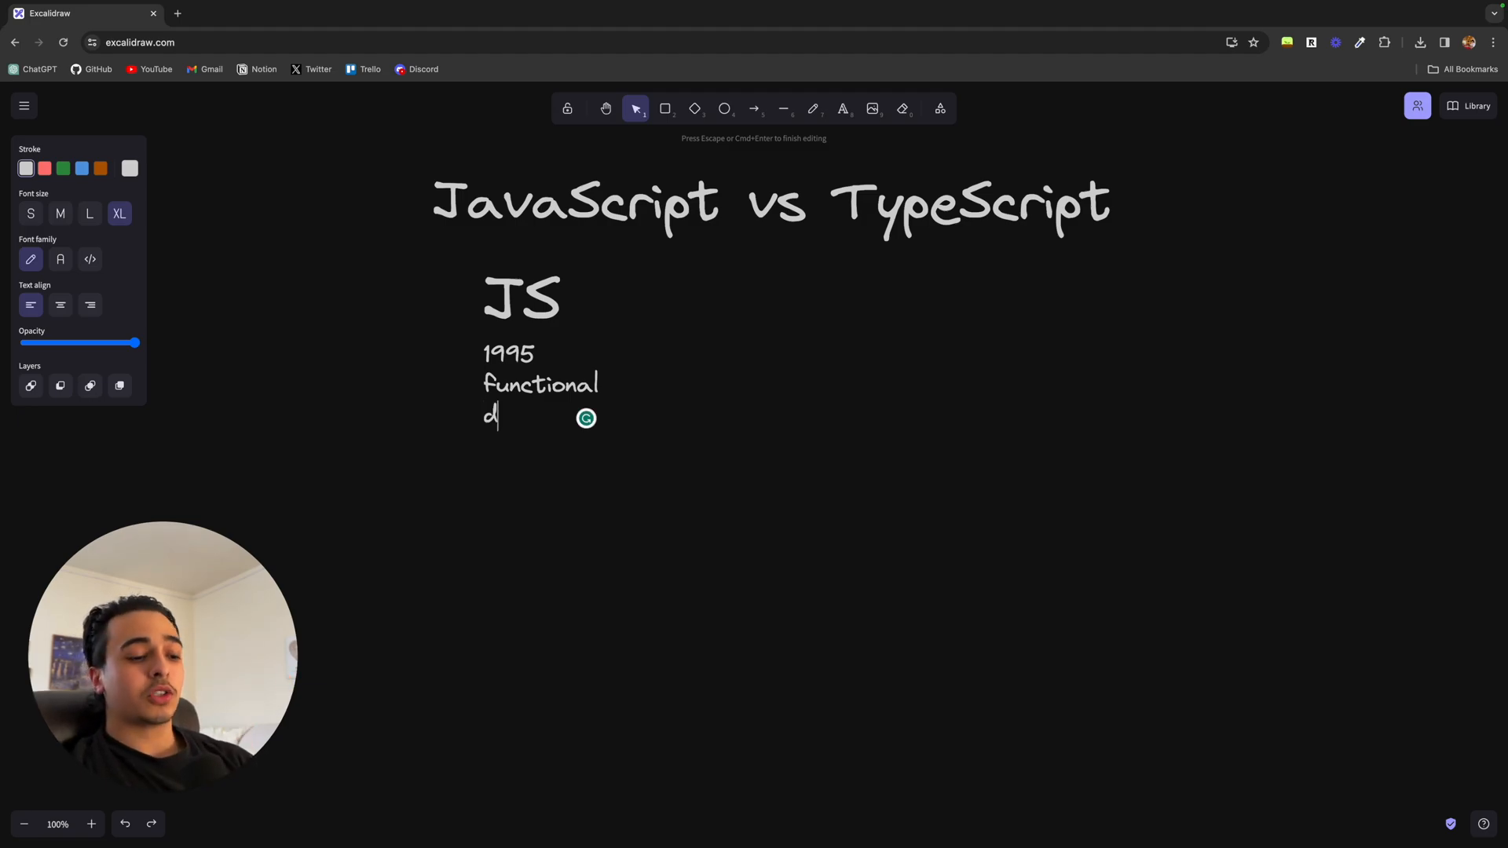
text(yamically typed)
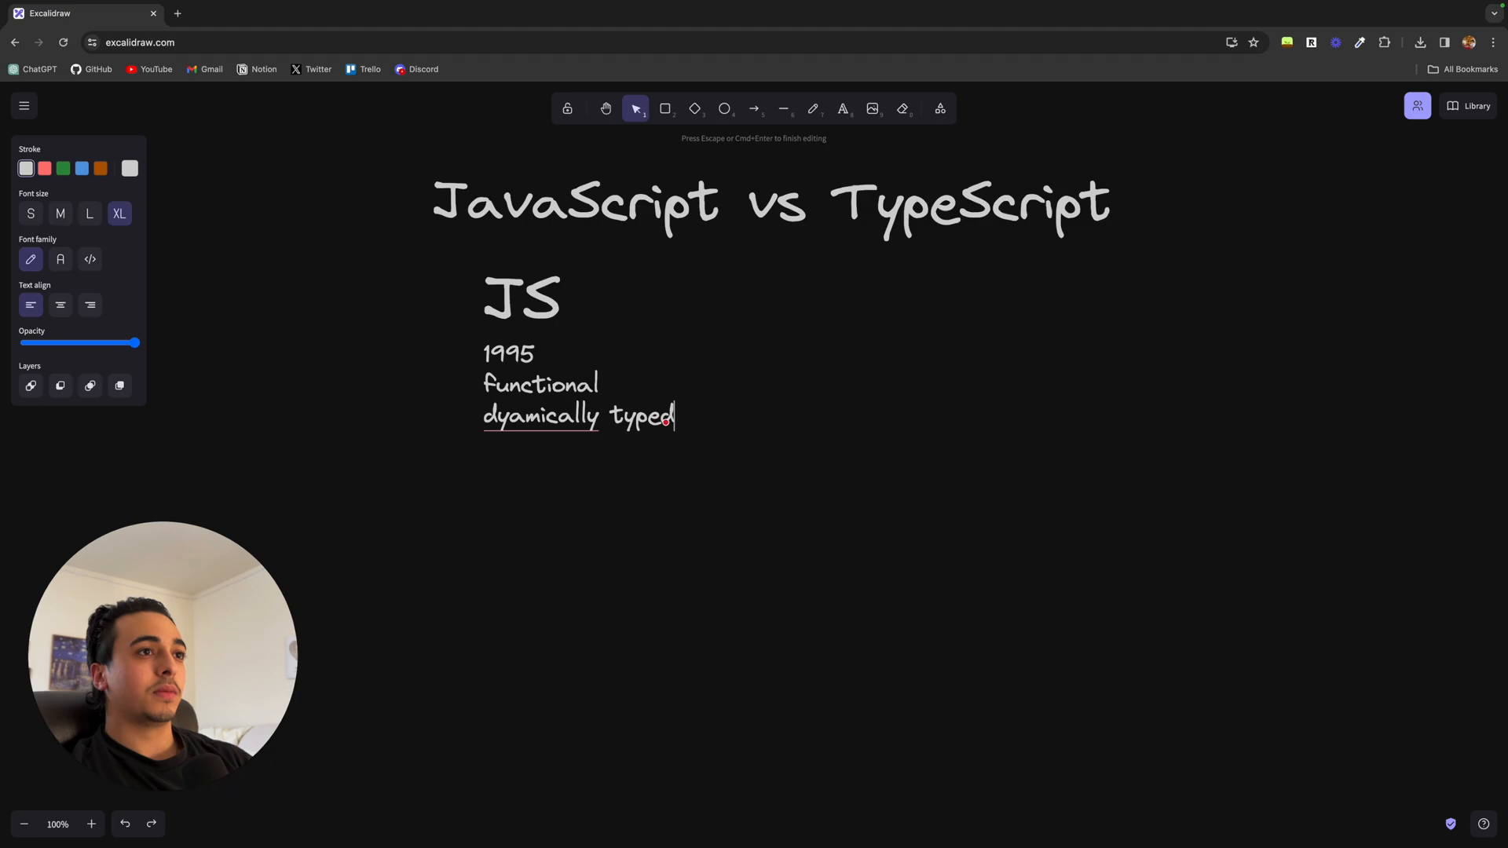
click(557, 460)
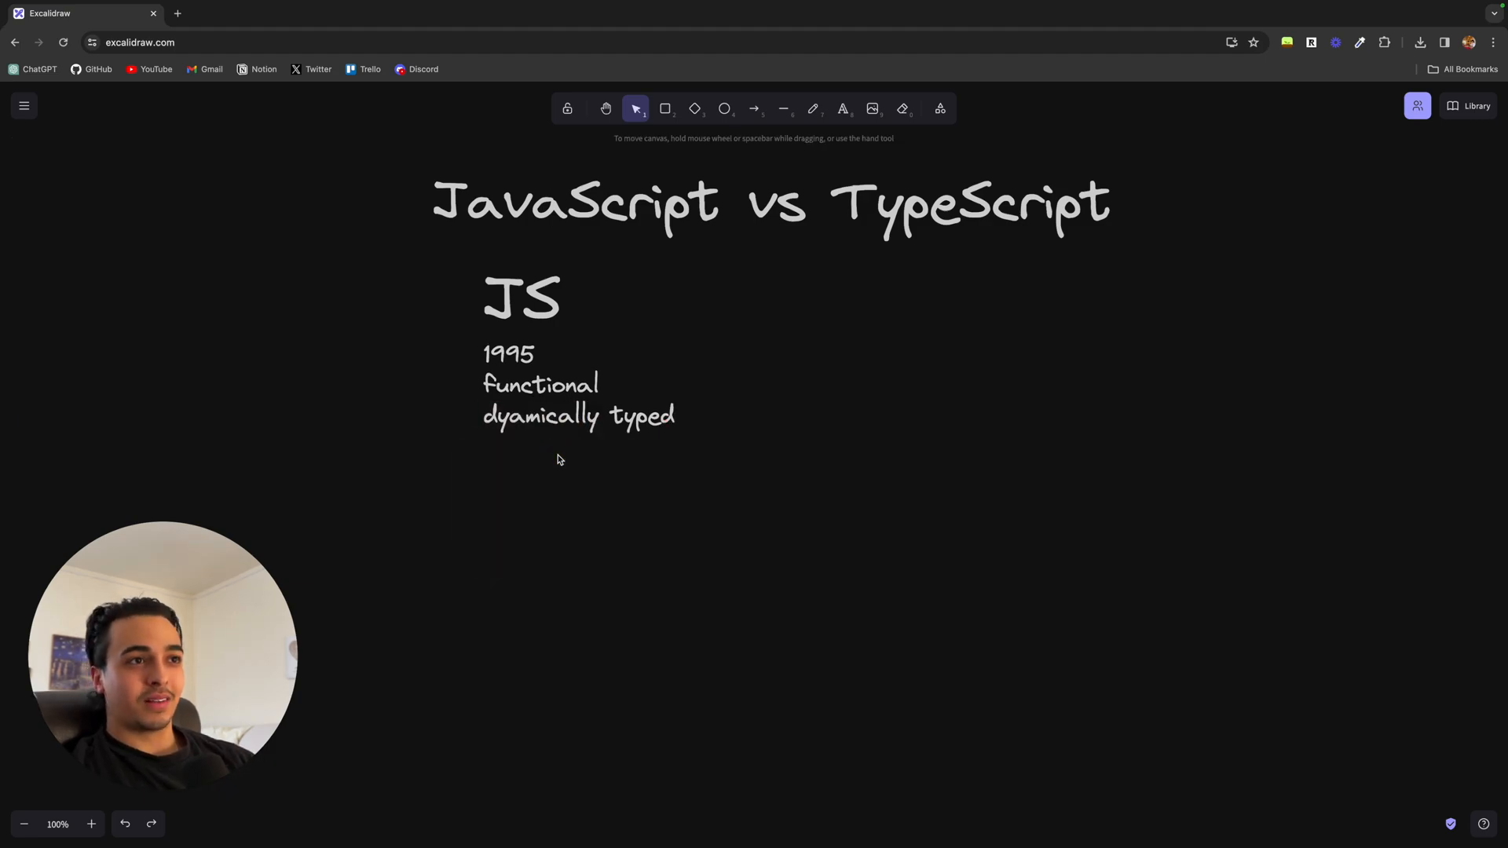
mouse_move(669, 452)
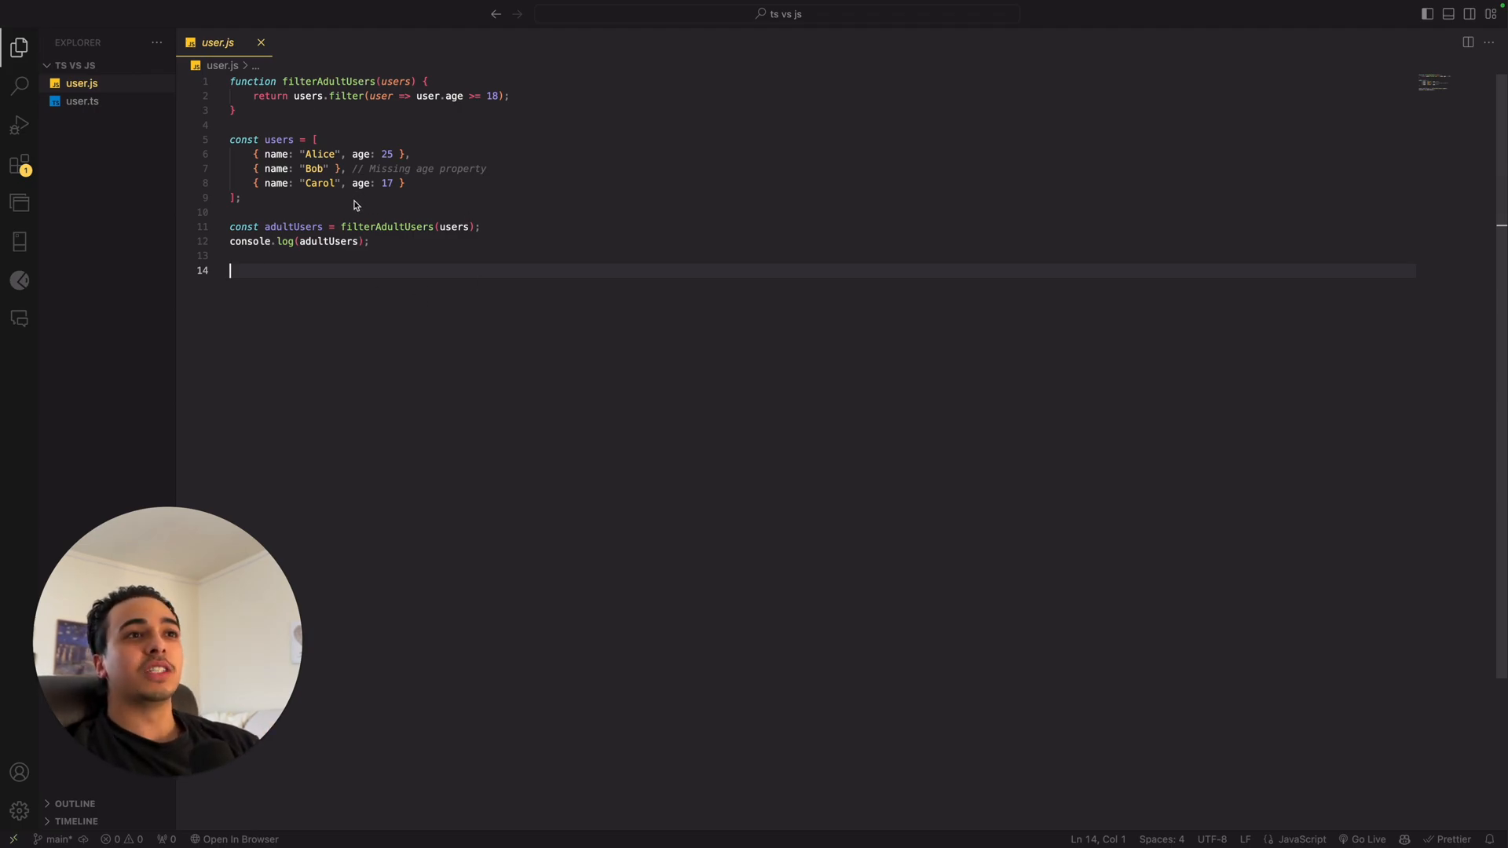
Step: Point out Bob's entry missing the age property in user.js
click(319, 168)
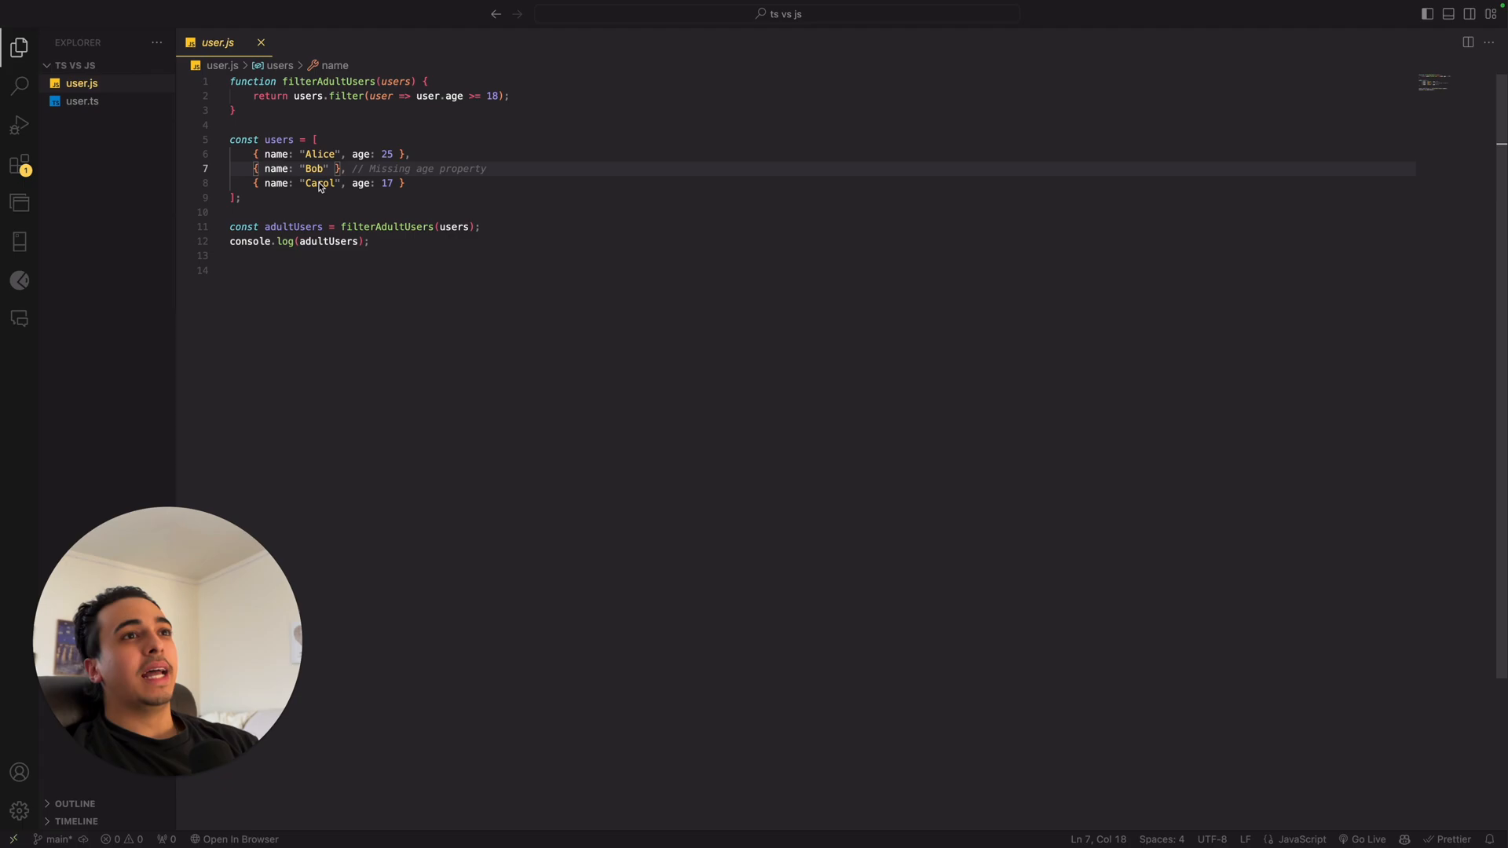
mouse_move(410, 188)
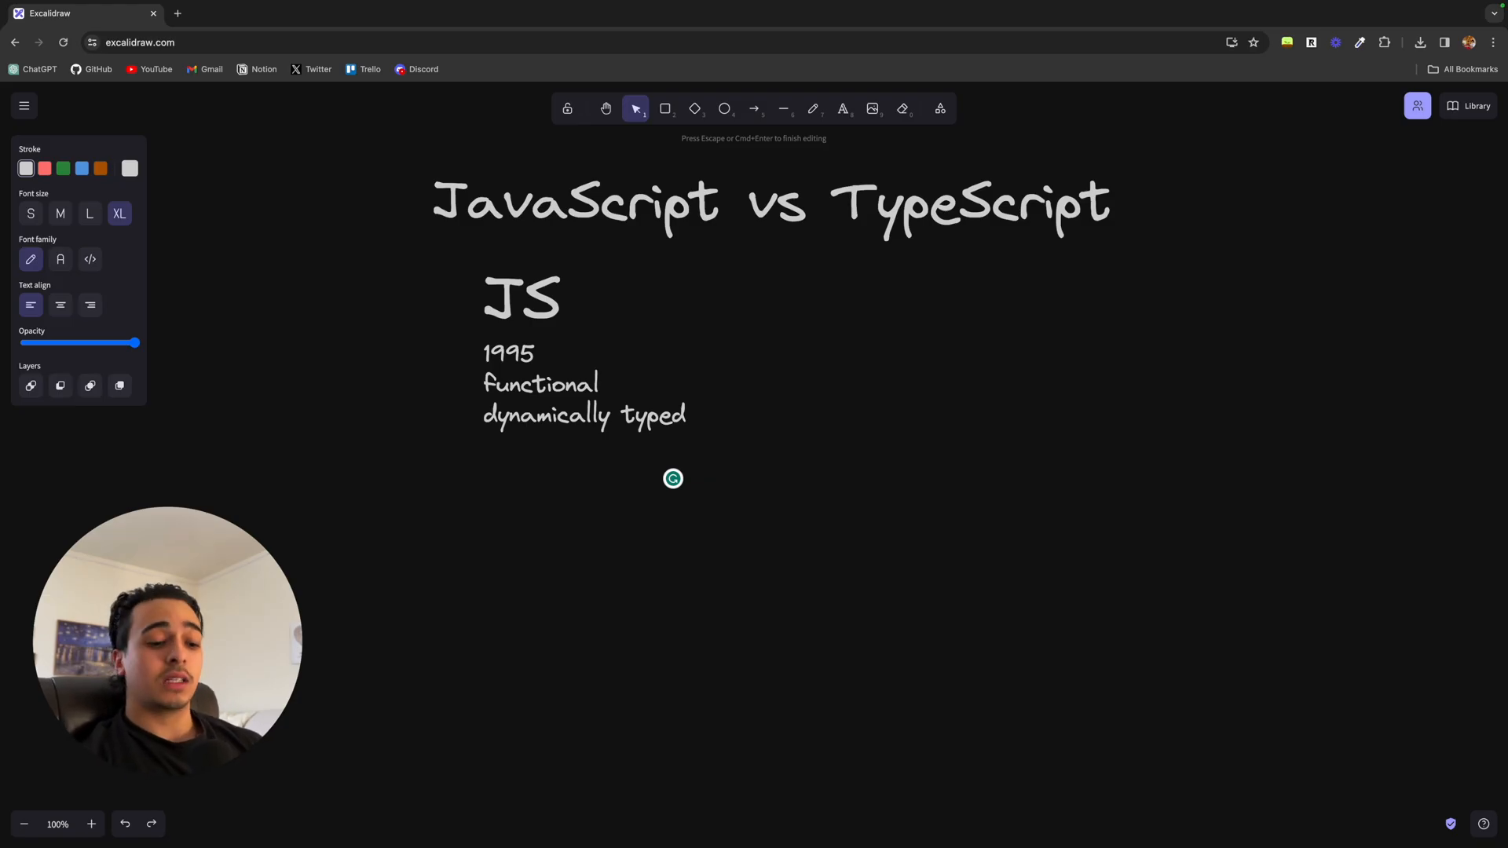
Step: Add 'code -> process' to the JS notes and '2010' under the TS heading
text(code ->)
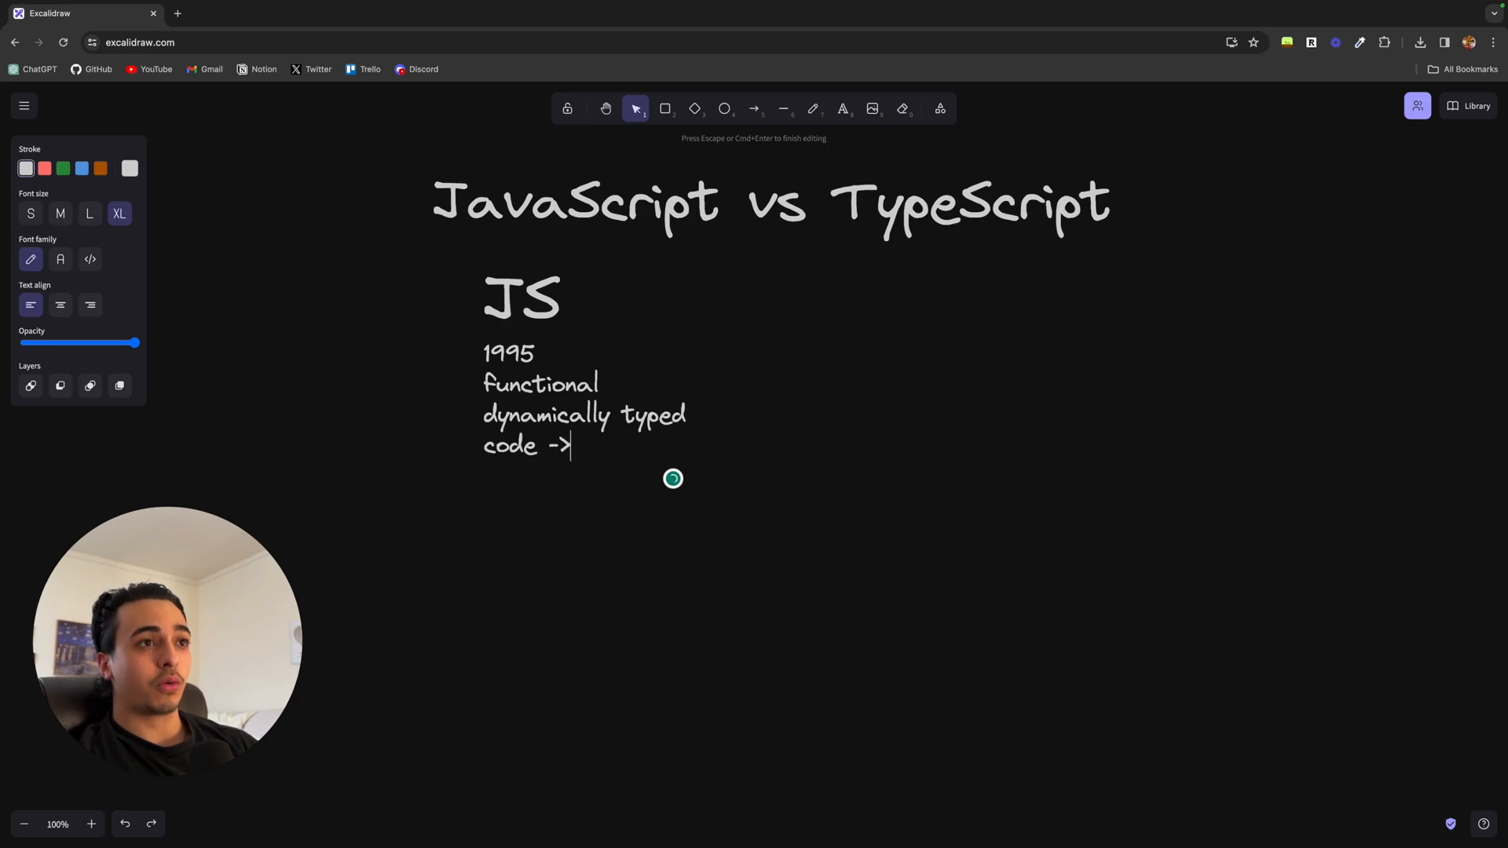
text(proce)
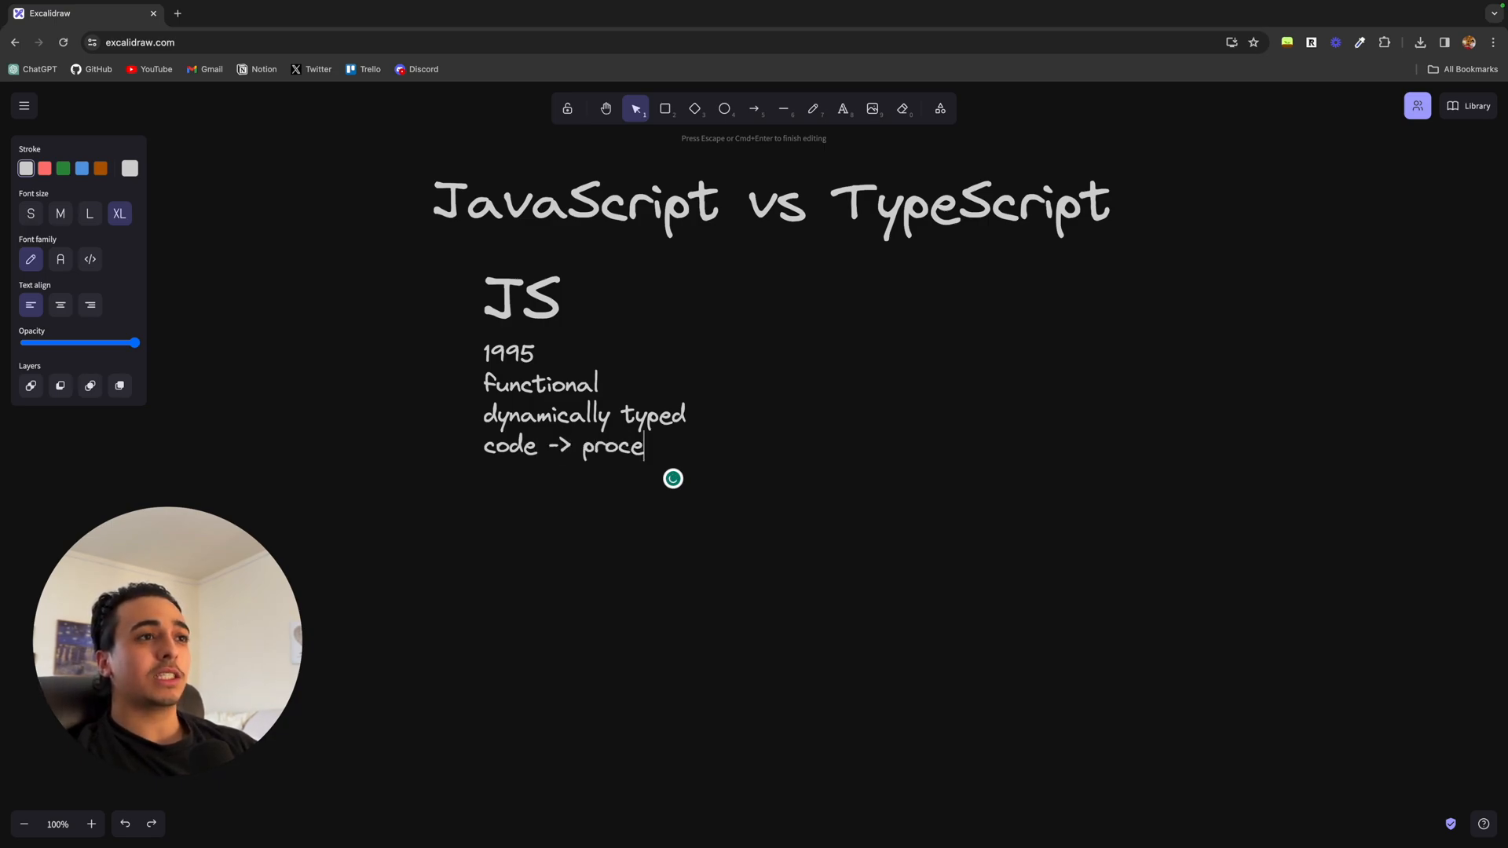
text(ss -> run)
text(TS)
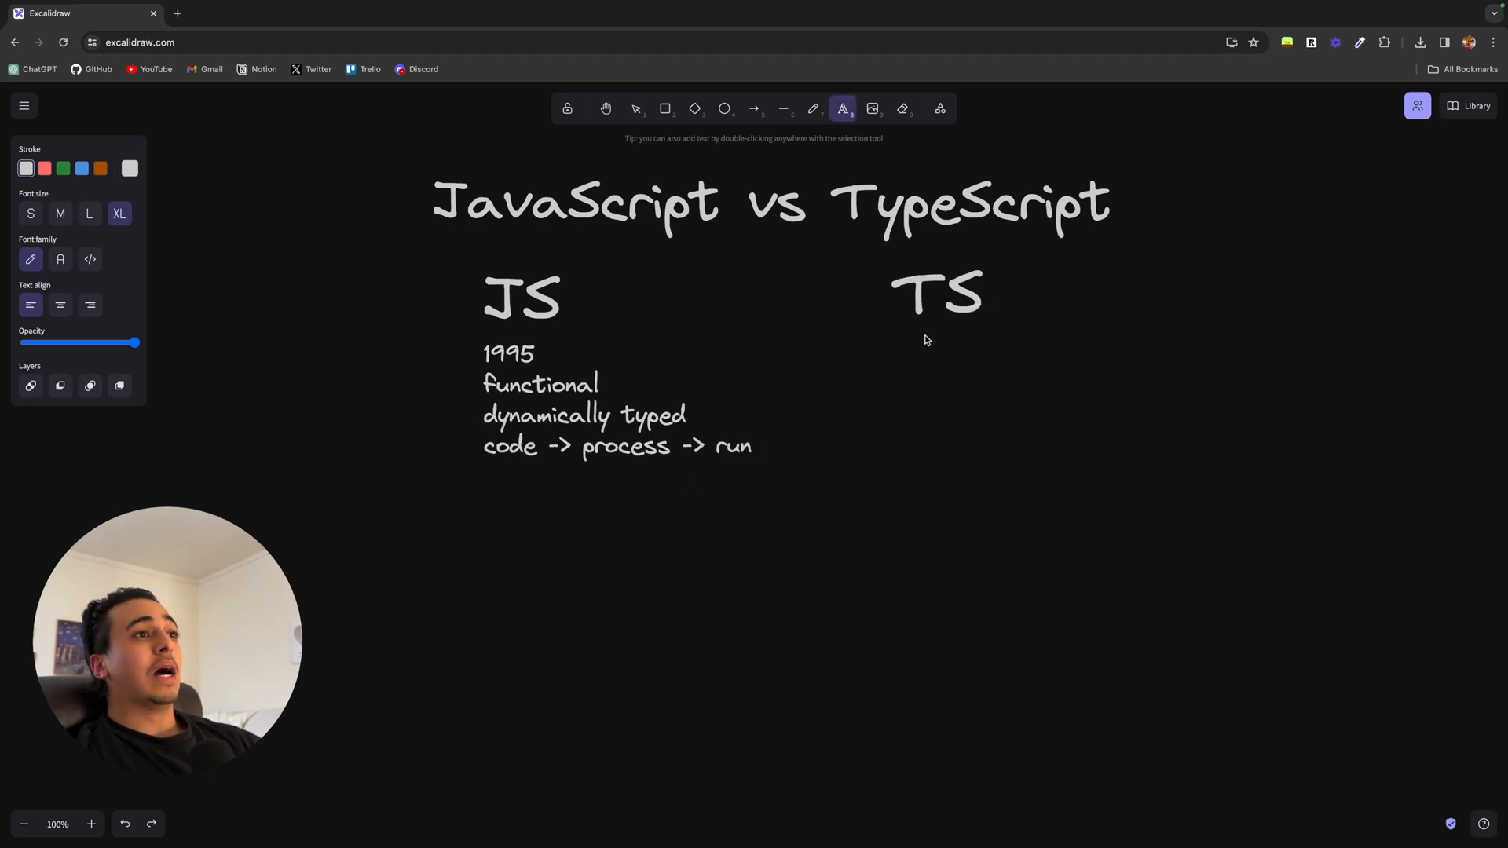
text(201)
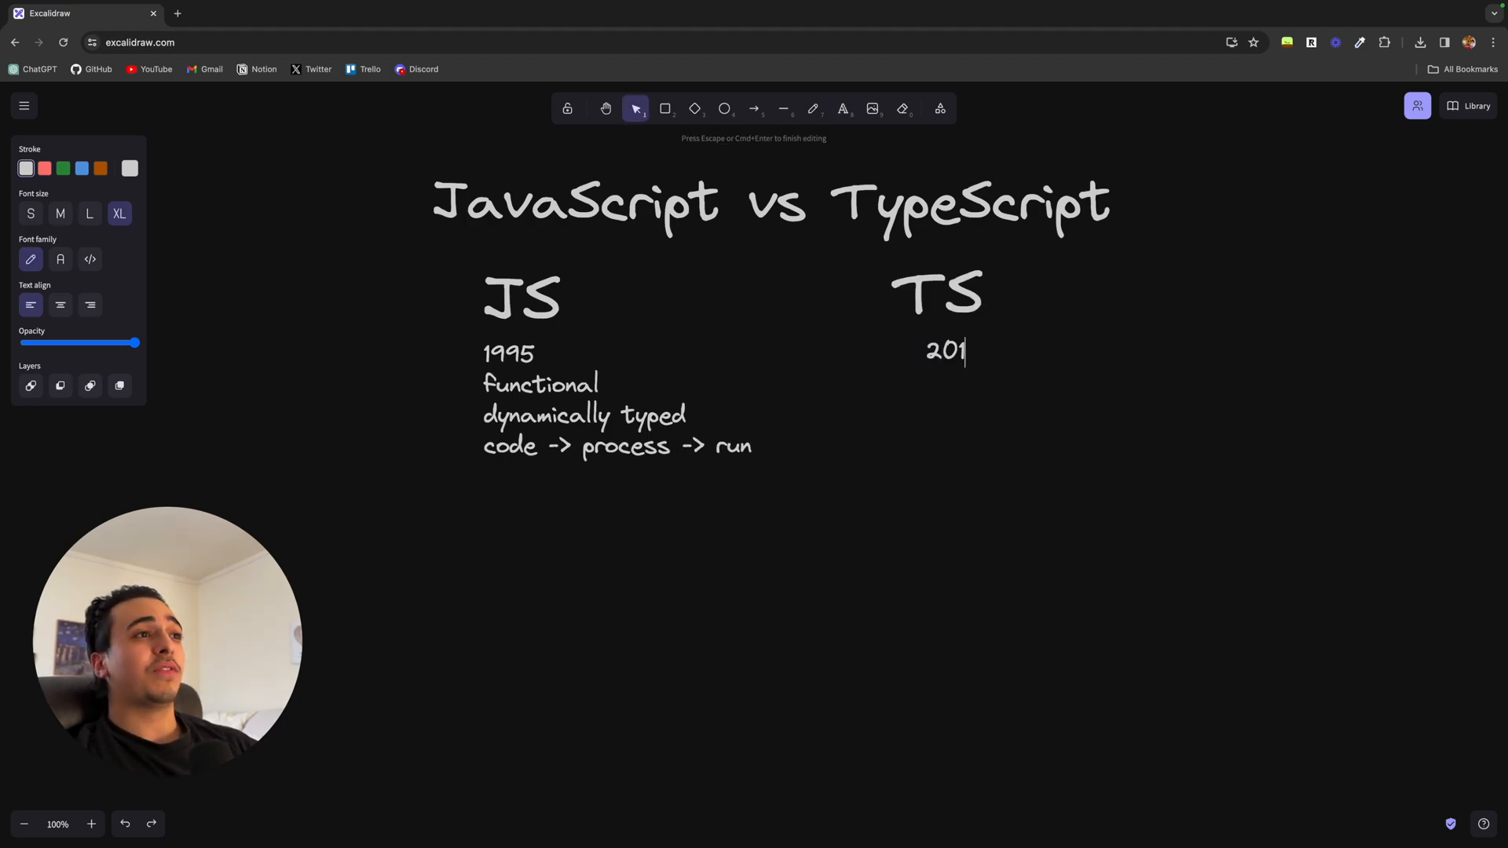
text(0)
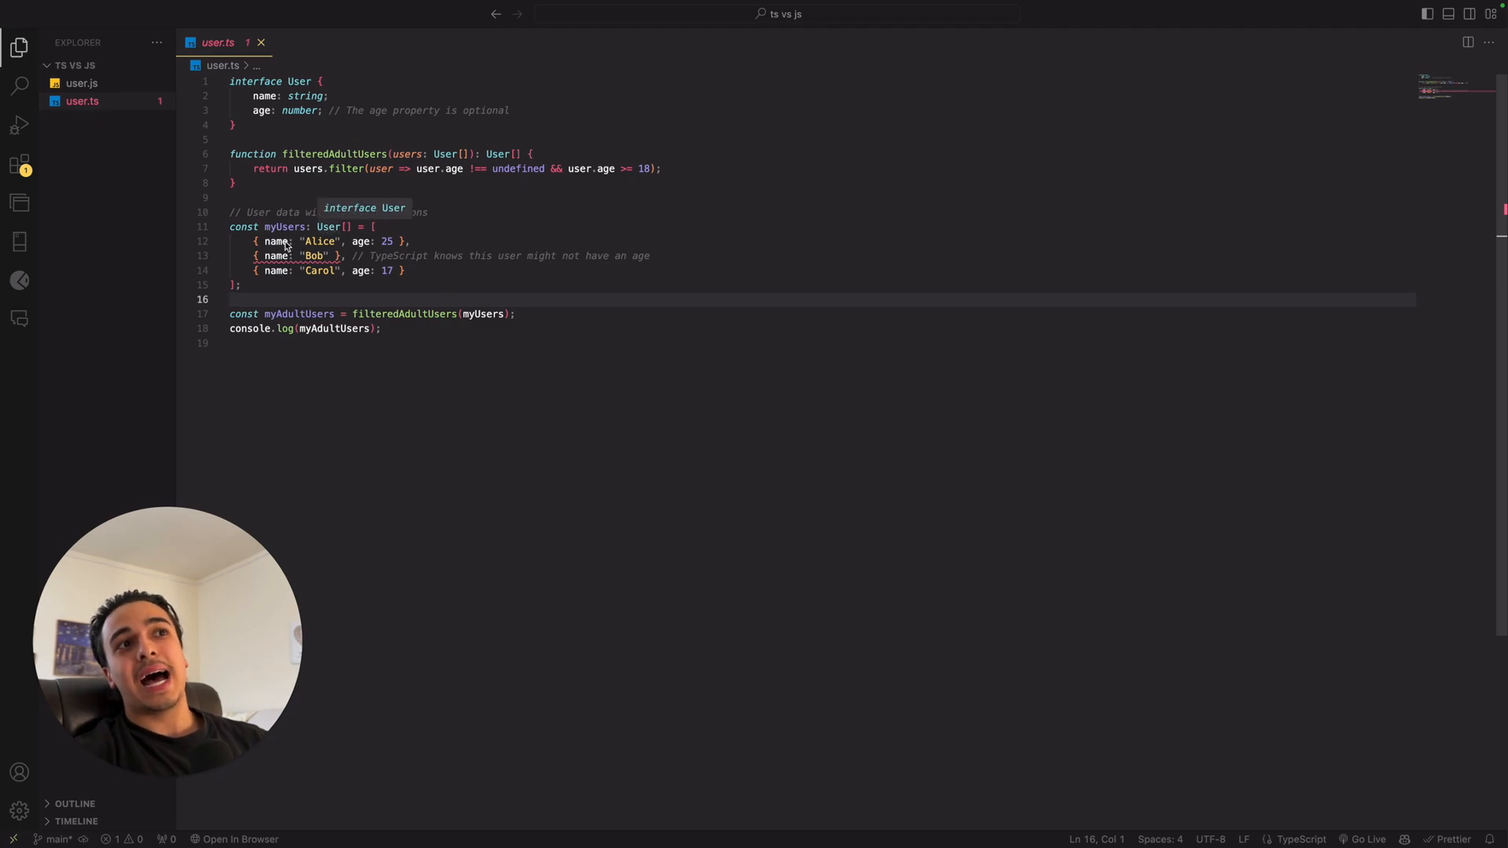
mouse_move(288, 118)
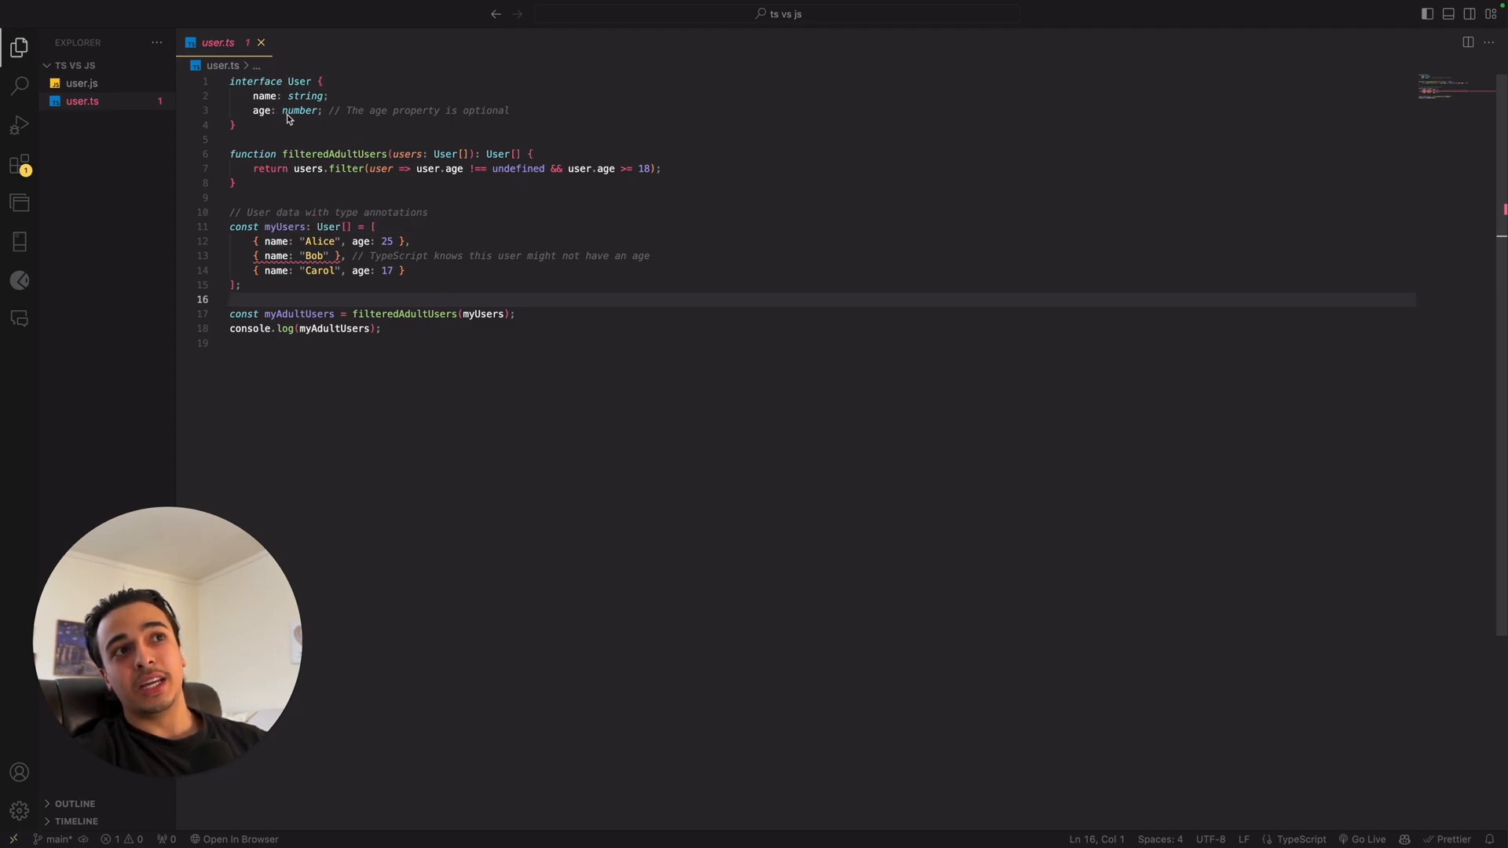
mouse_move(362, 241)
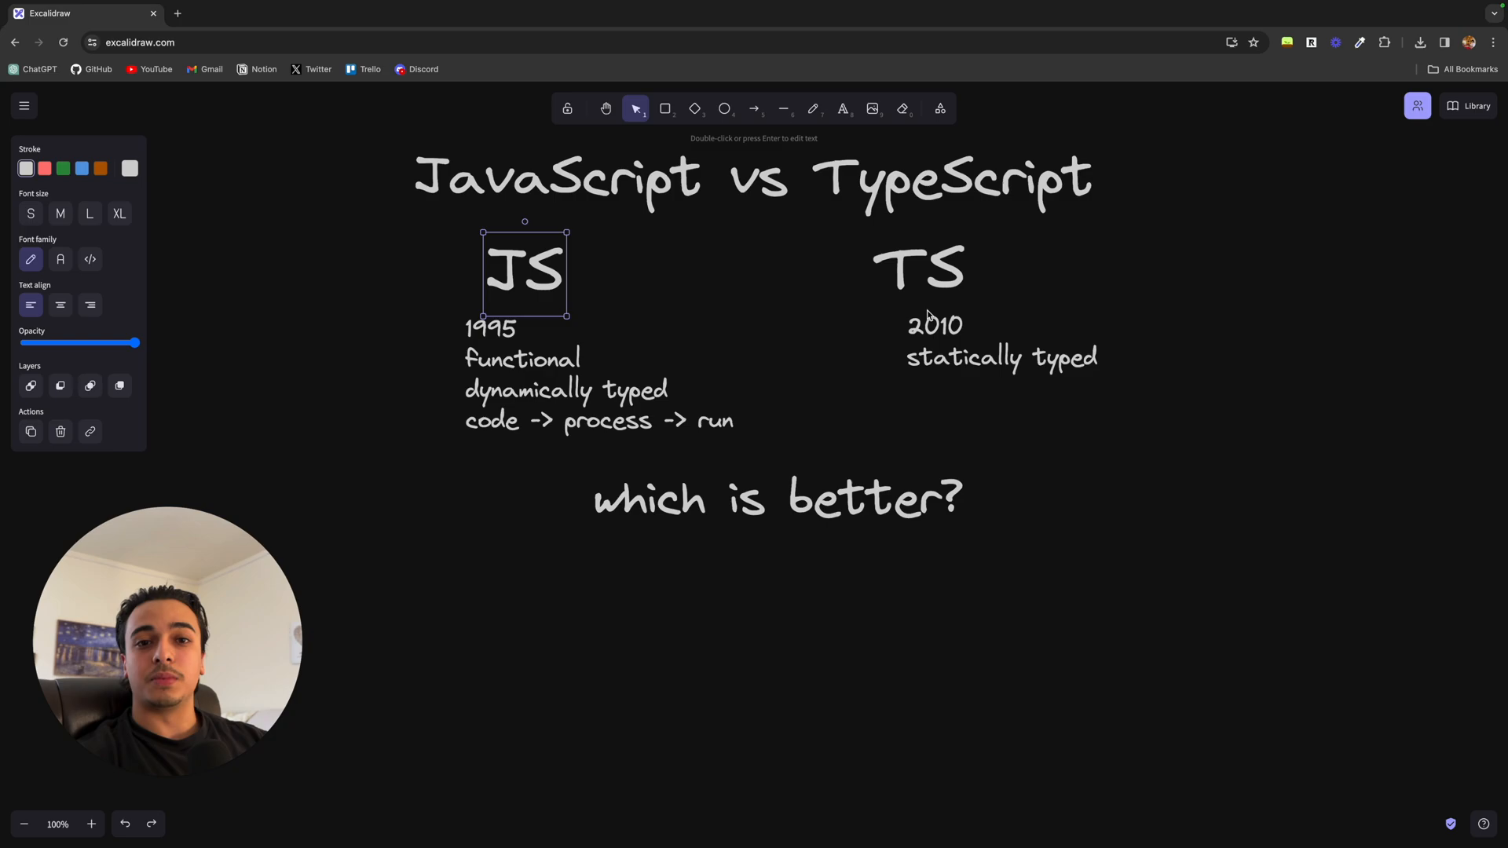
Step: Select the TS heading on the comparison board
click(920, 271)
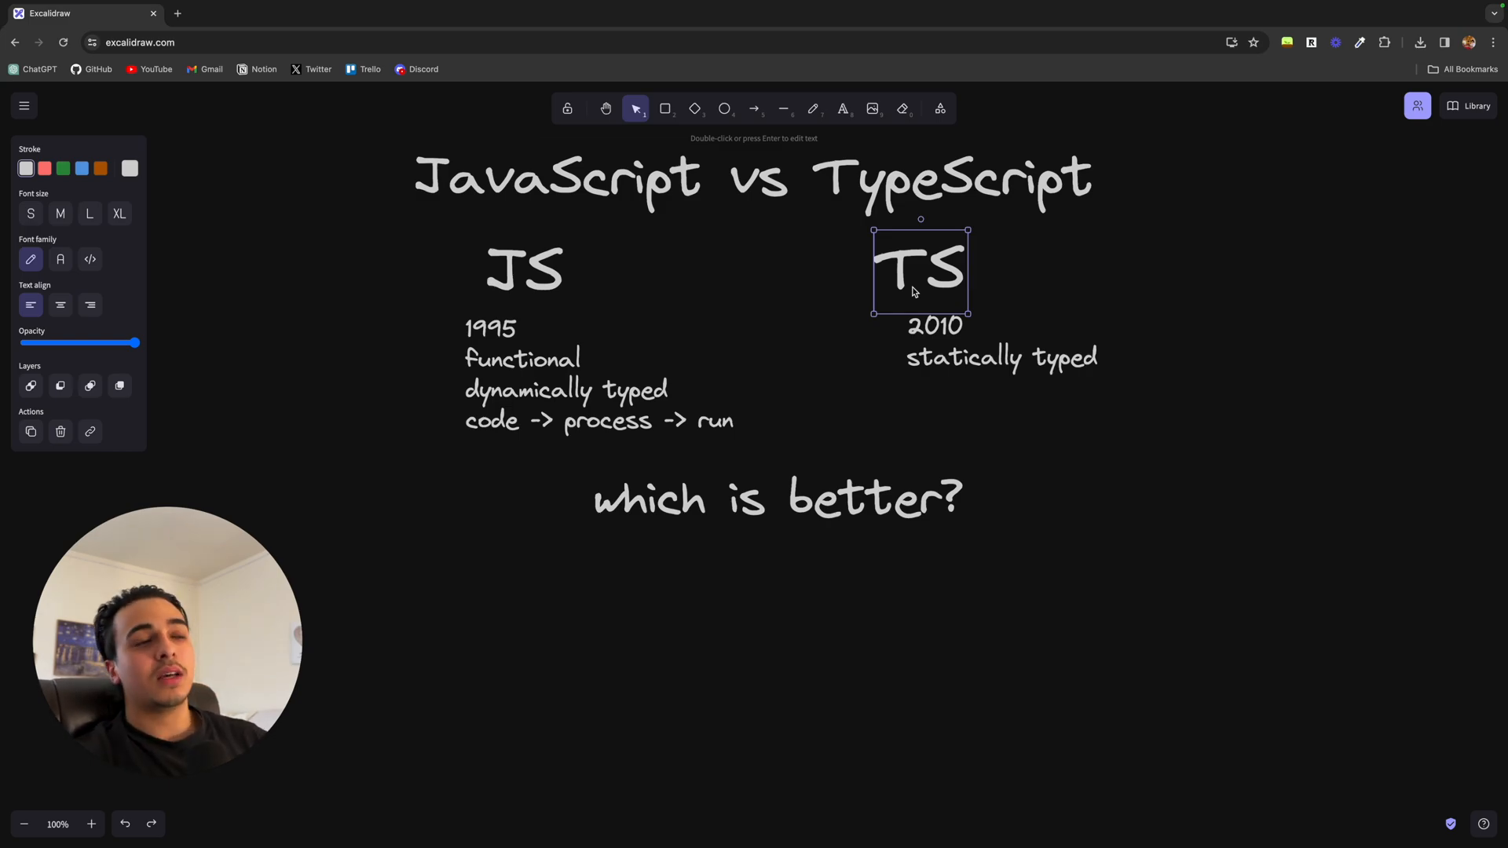
mouse_move(915, 267)
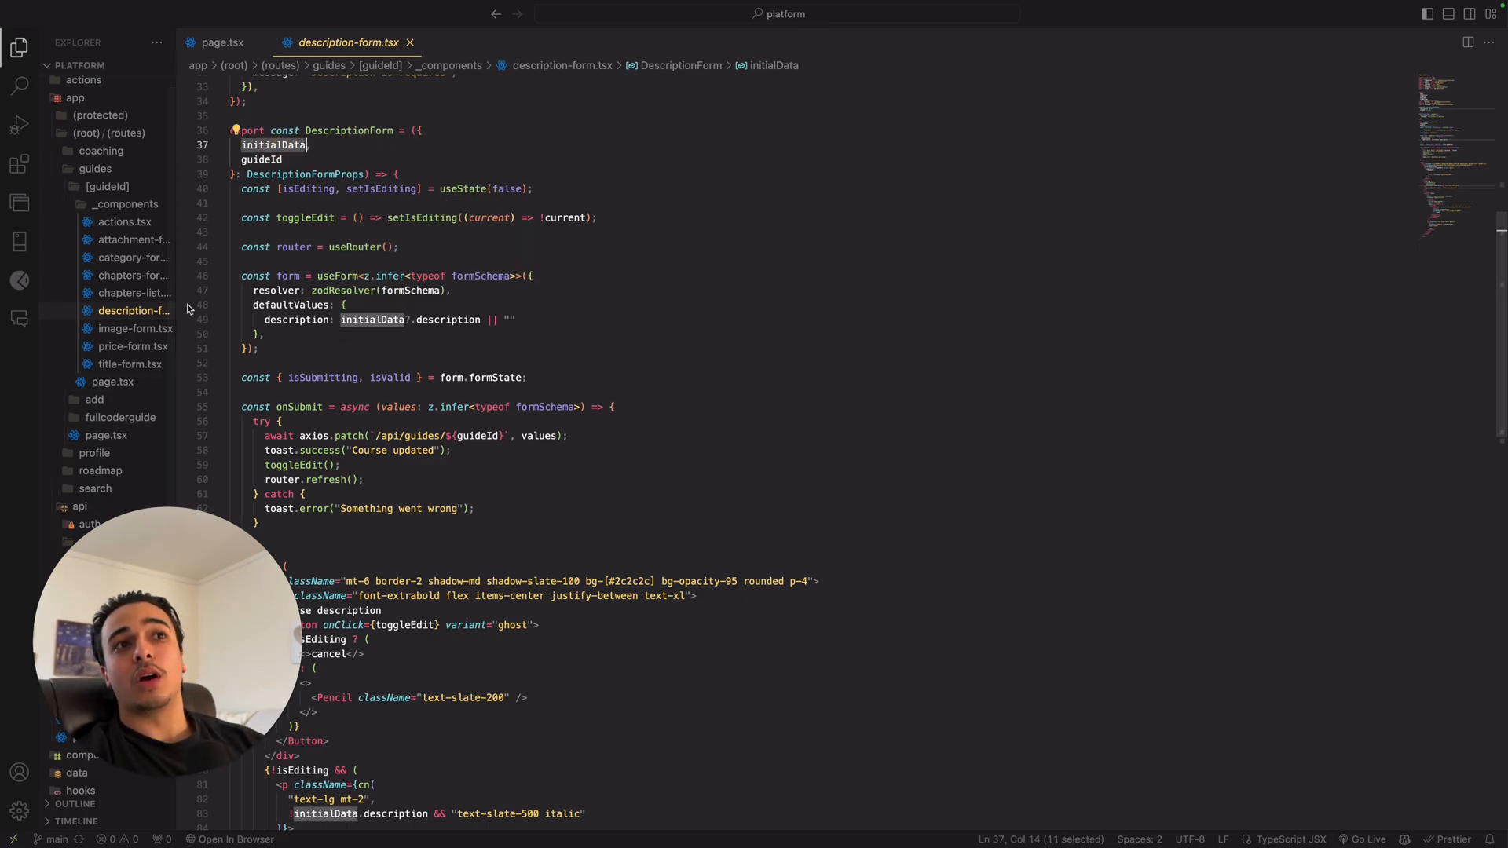
Step: Open page.tsx from the guides folder and scroll through its code
click(220, 43)
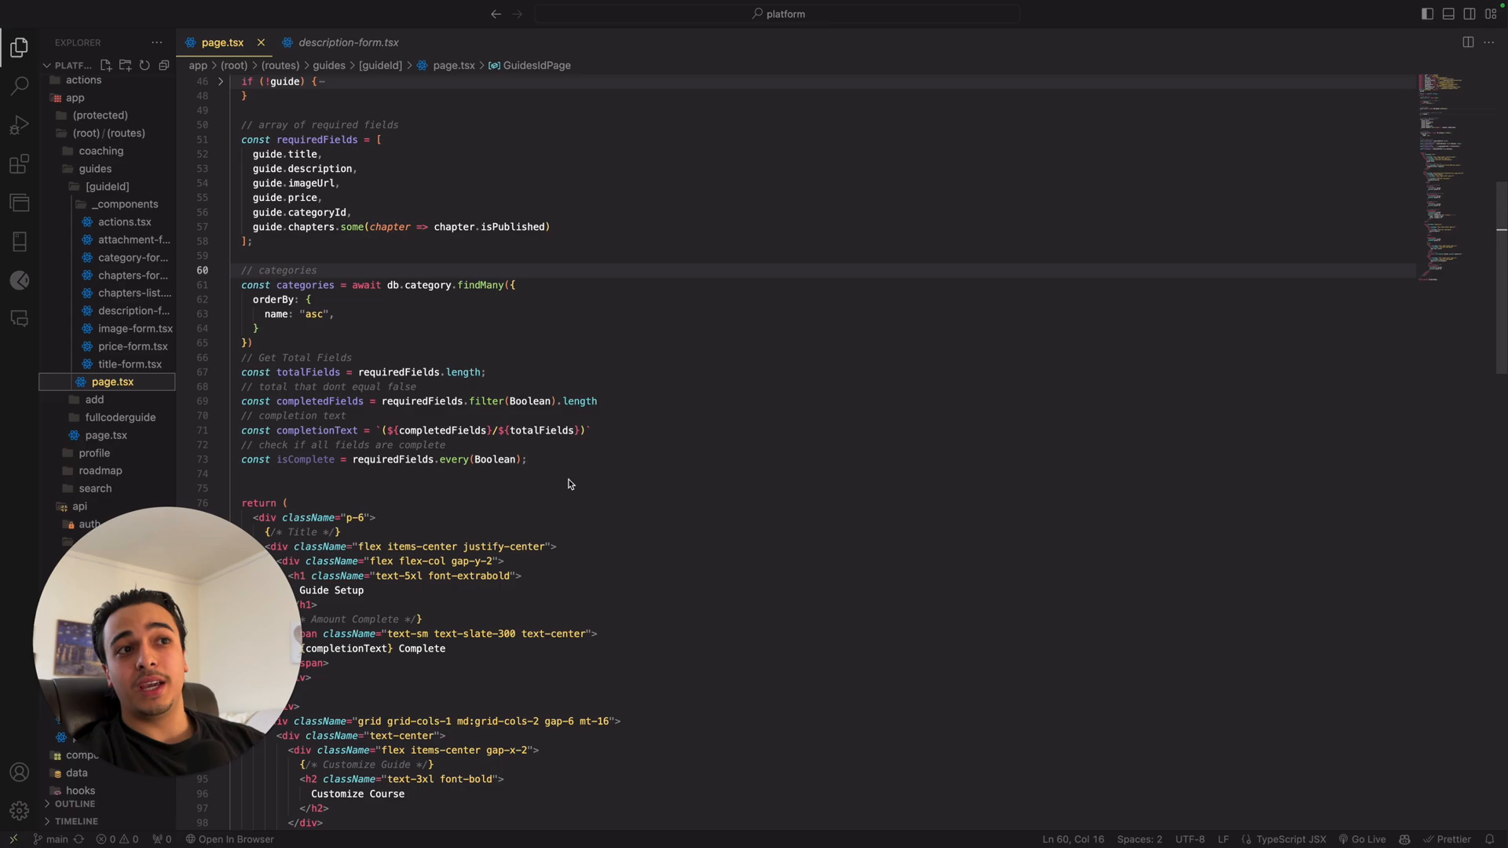
scroll(down, 3)
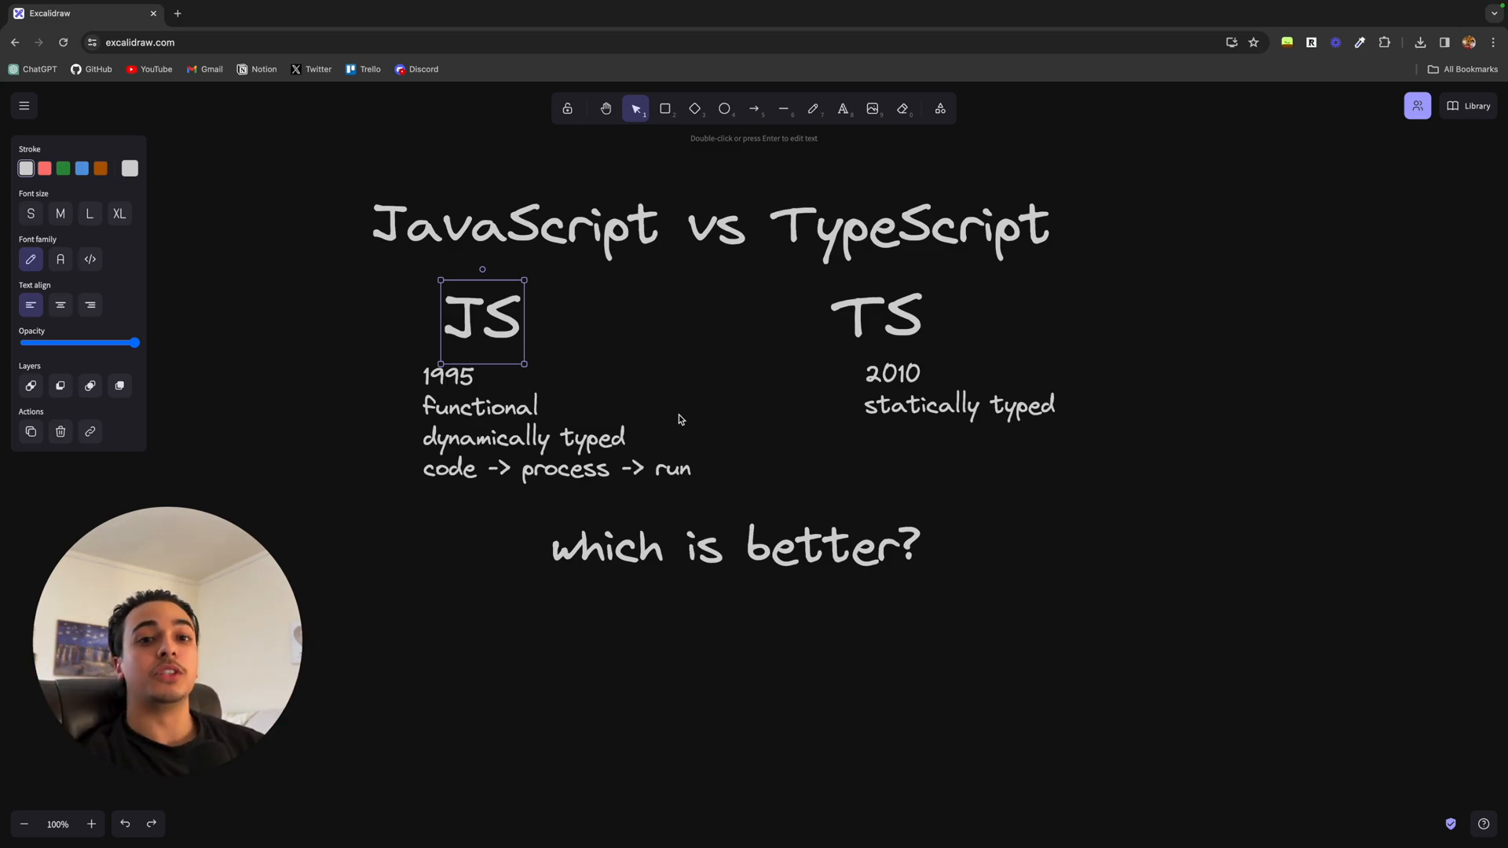
click(899, 311)
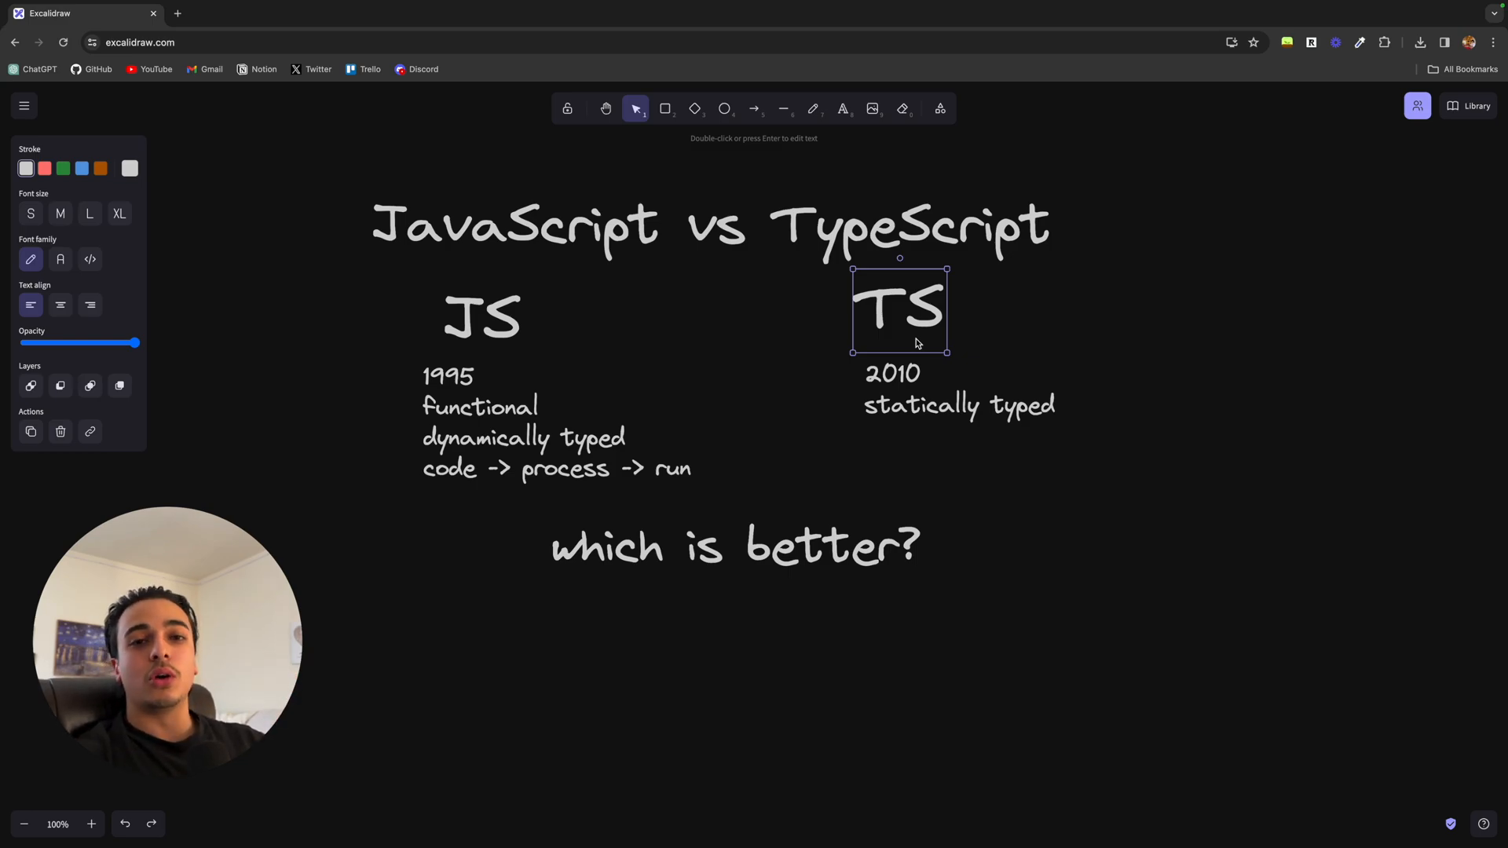
mouse_move(1165, 570)
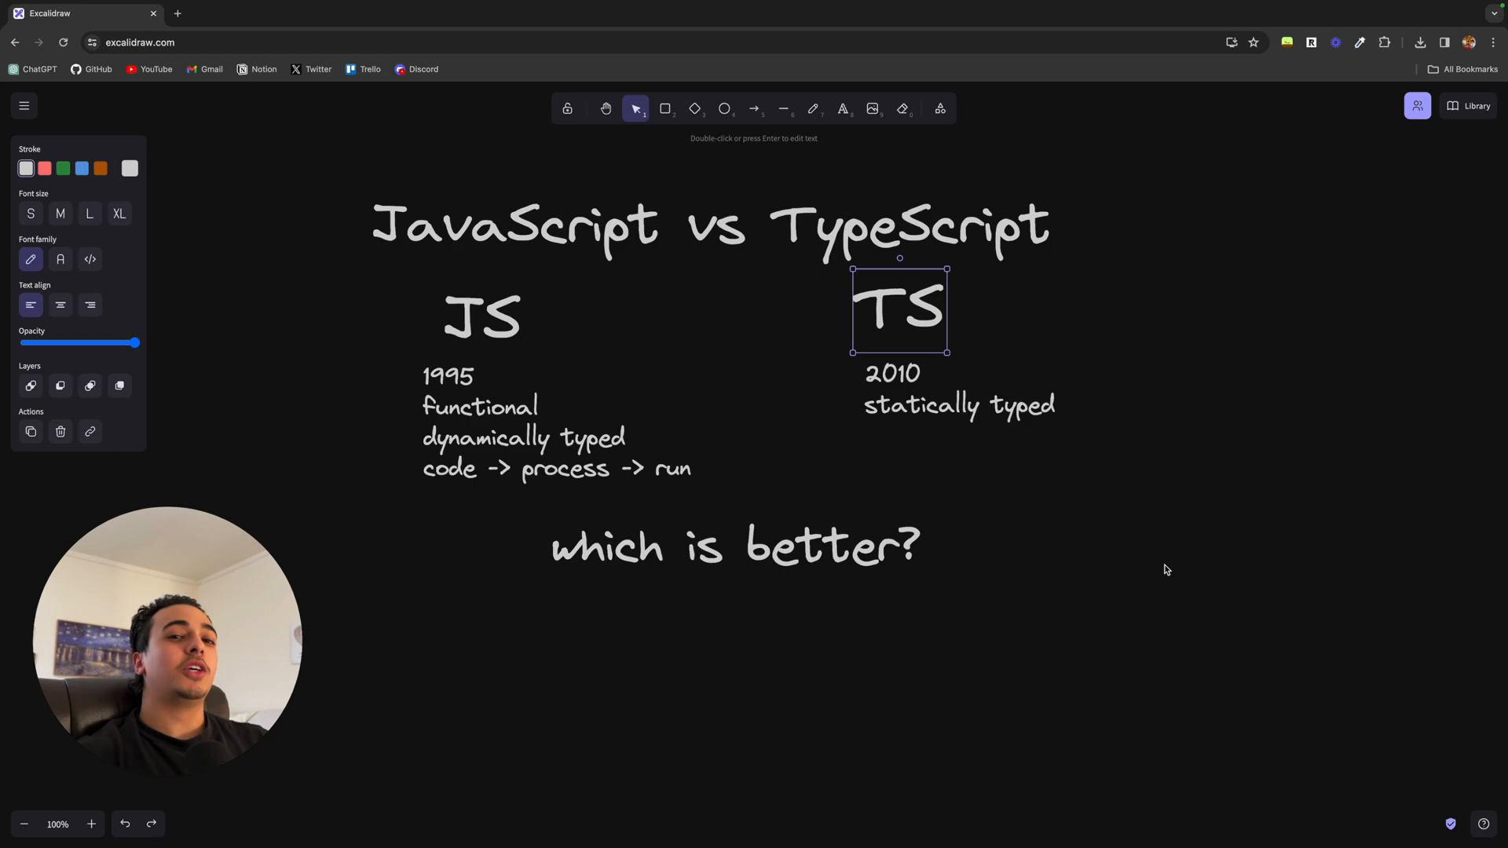